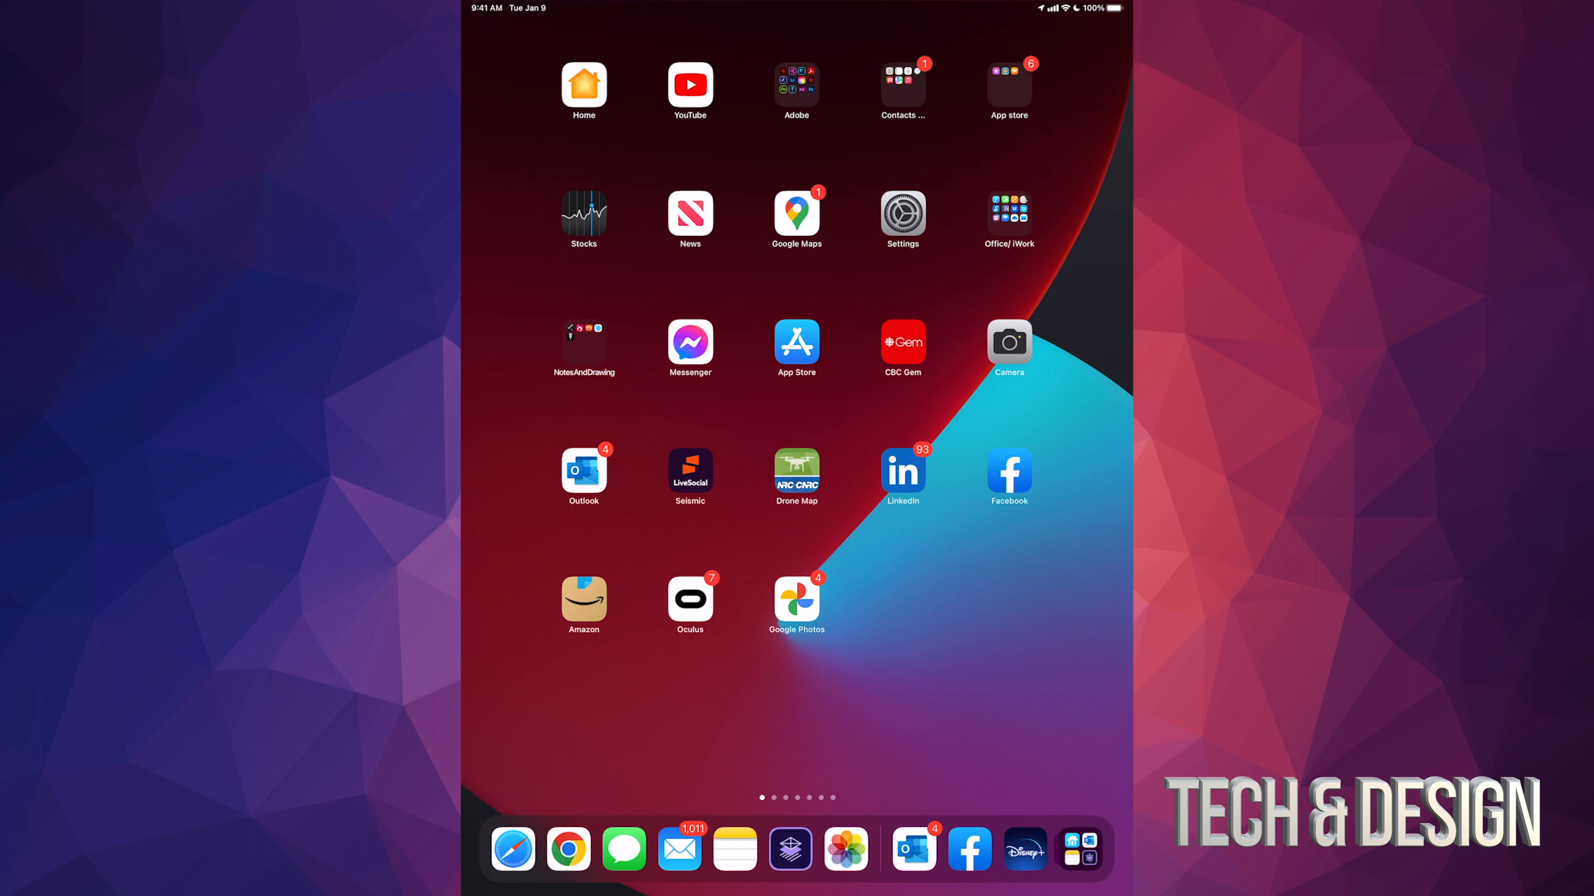
# - Launch the Oculus app from the home screen into its Quest store Games page
pyautogui.click(689, 599)
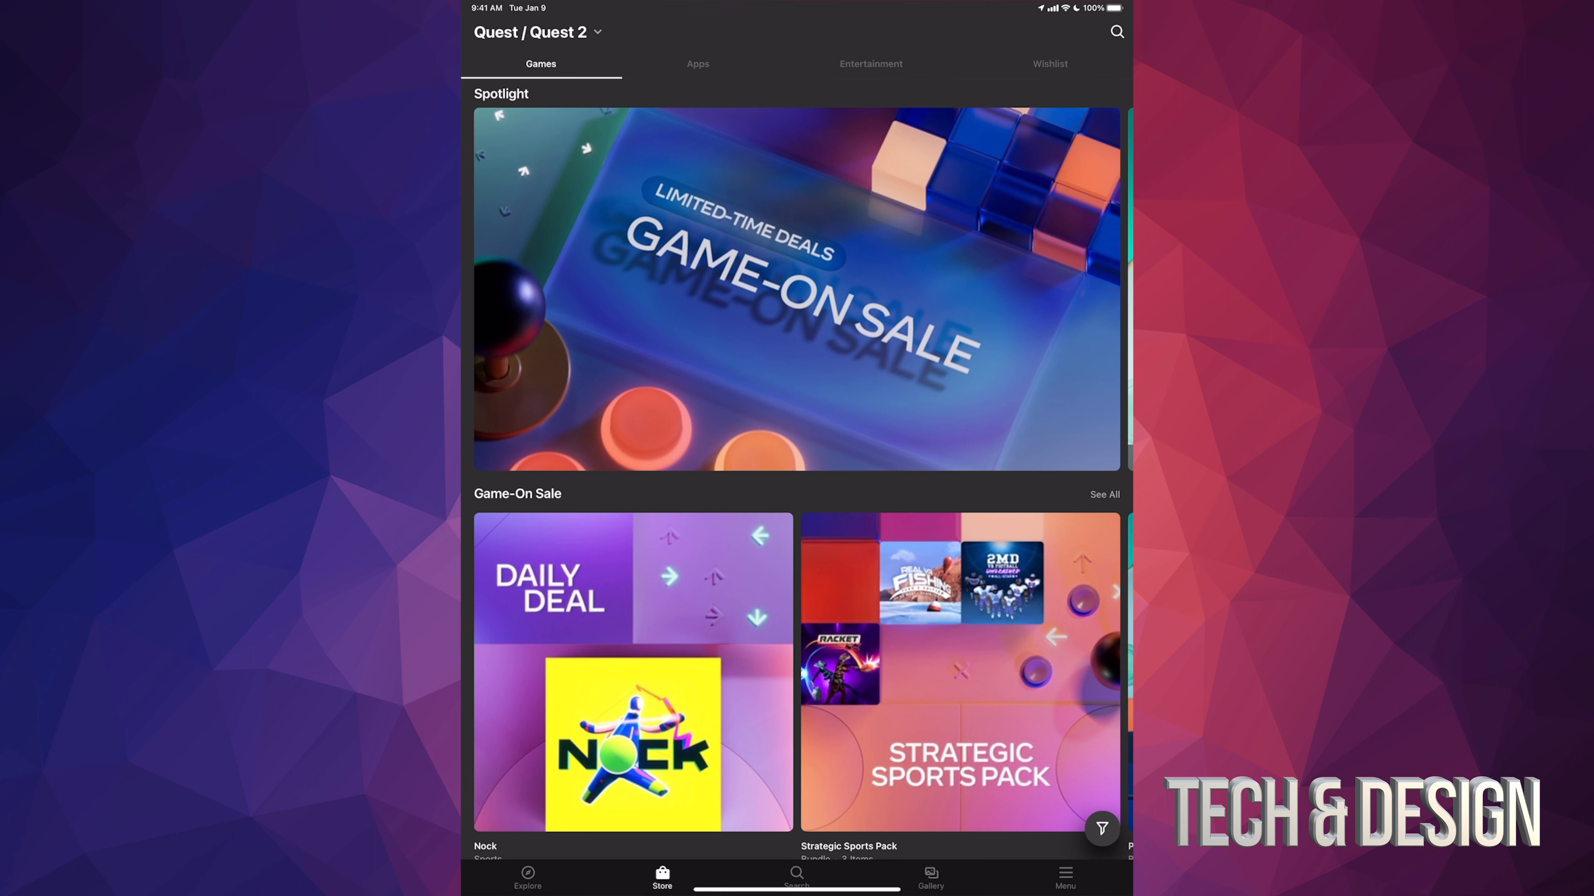
# - Navigate via Menu to the Referrals page showing $35 earned credit
pyautogui.click(1064, 877)
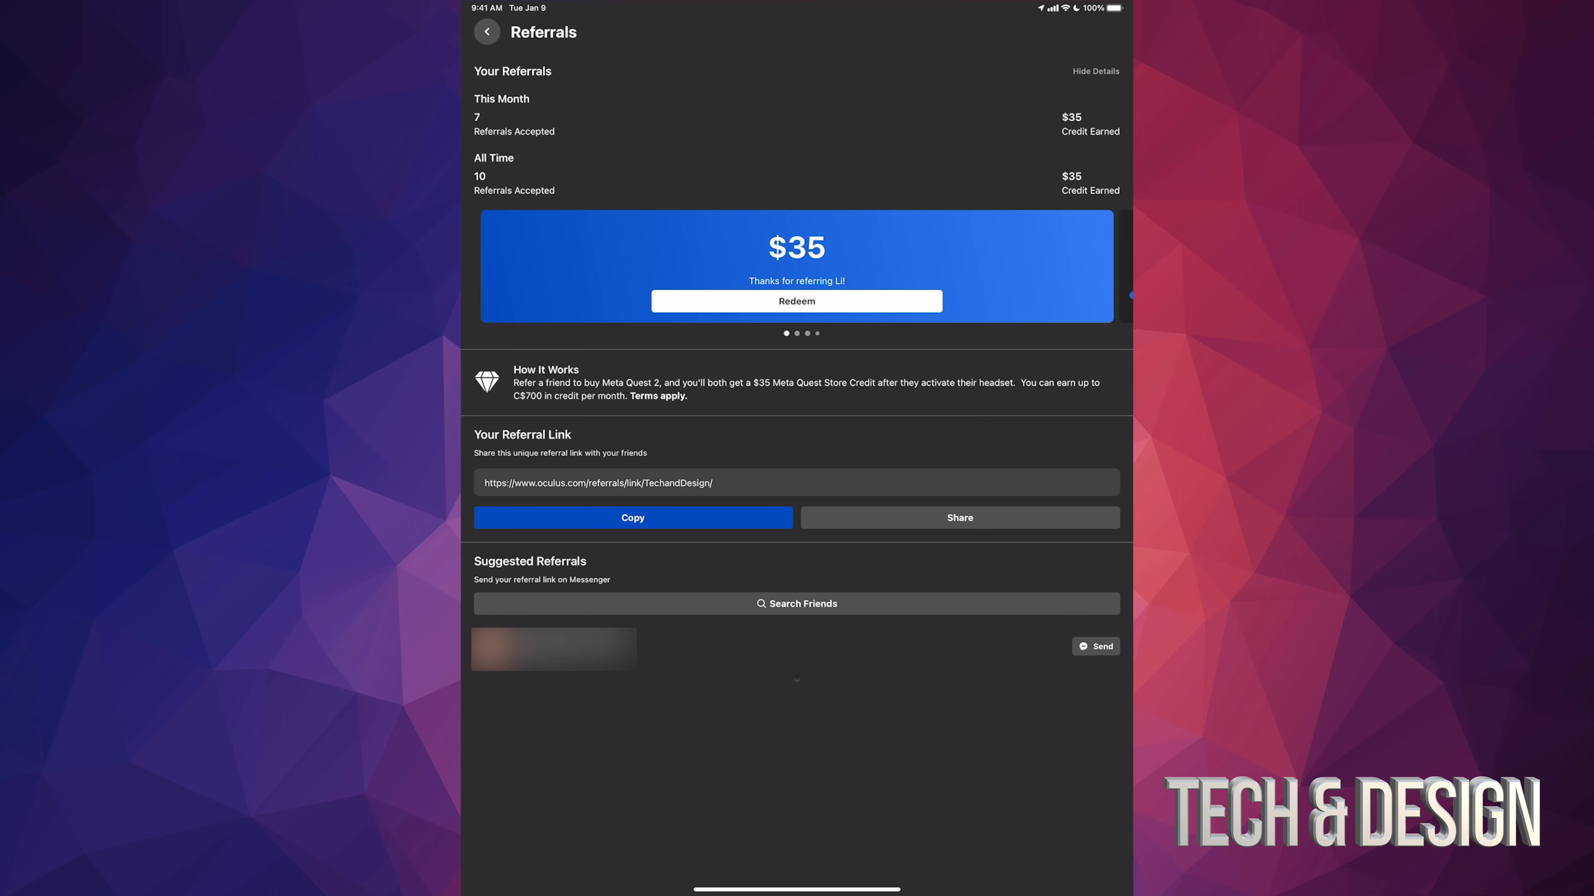
# - Redeem the $35 referral credit and begin a store search for a game
pyautogui.click(796, 300)
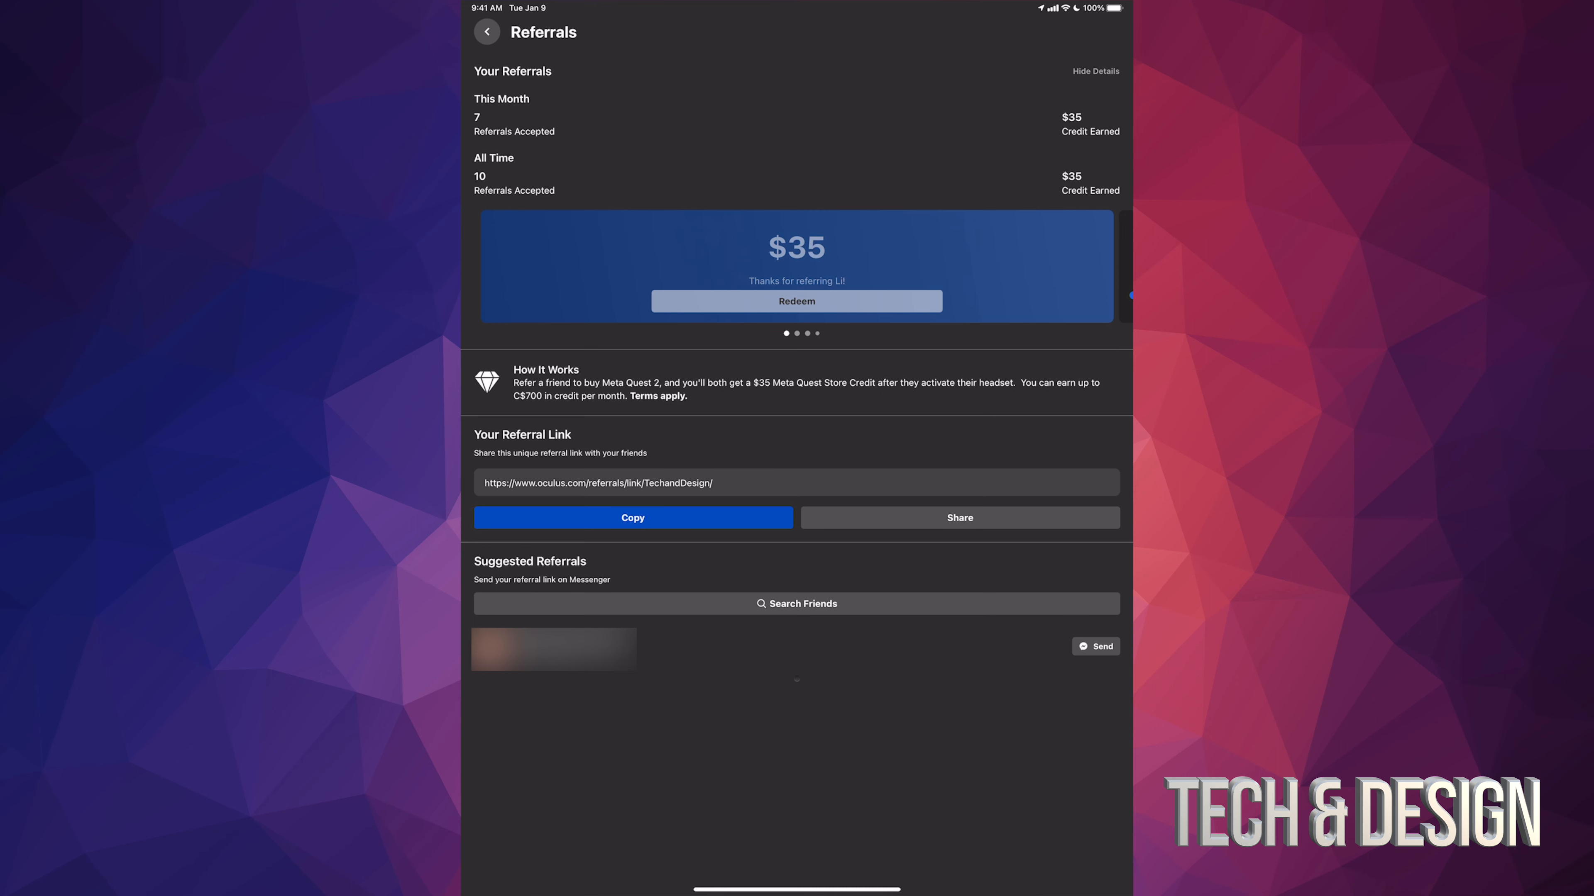
pyautogui.click(487, 31)
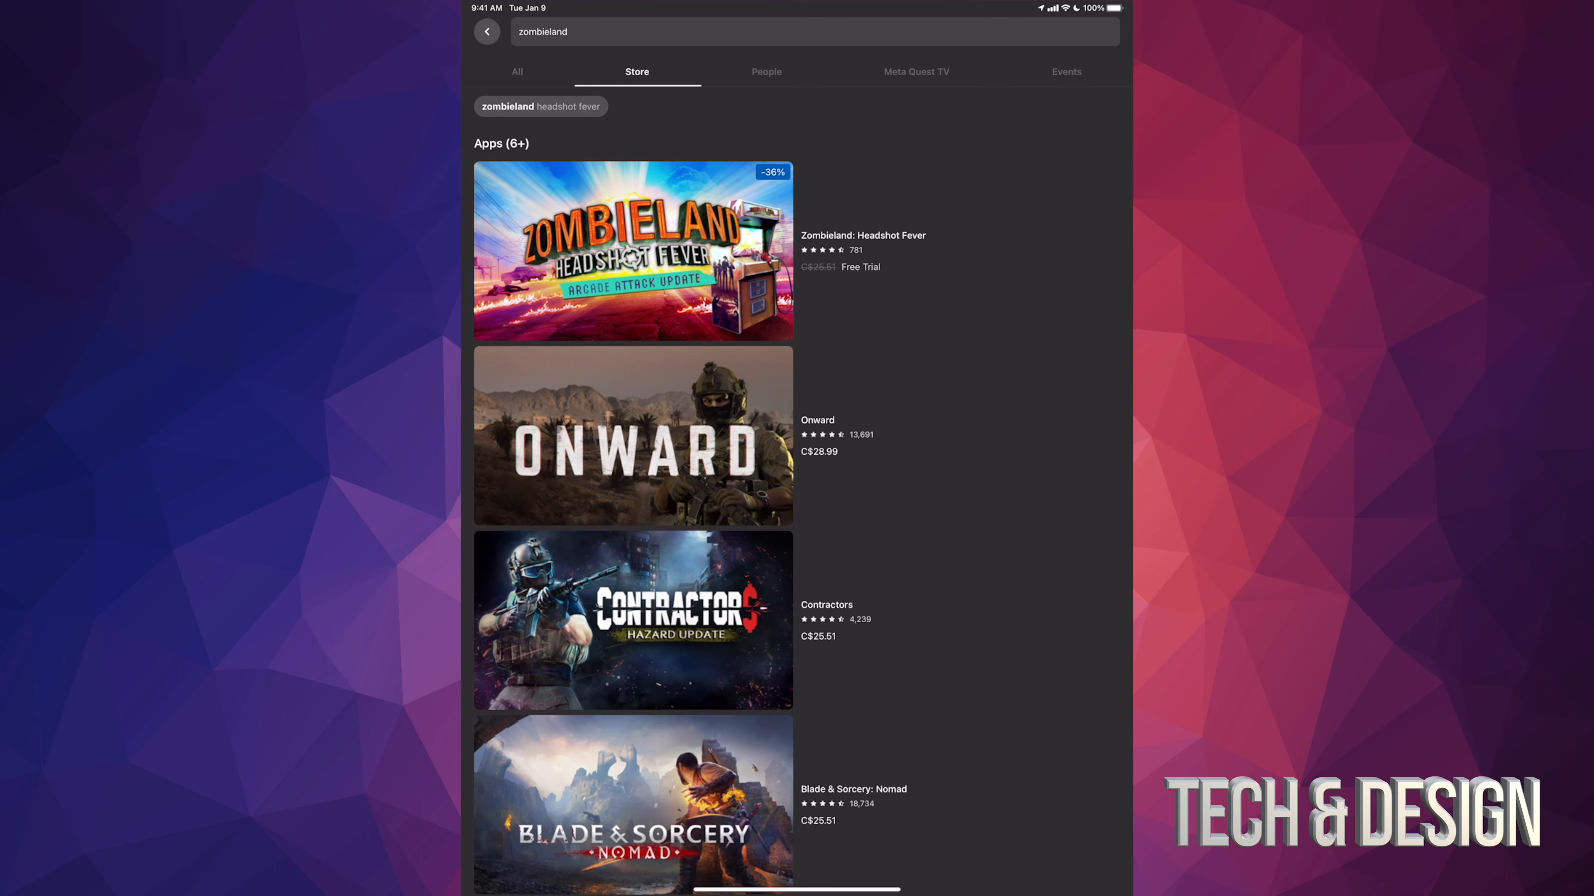
# - Select Zombieland: Headshot Fever from the search results, showing C$16.09
pyautogui.click(632, 252)
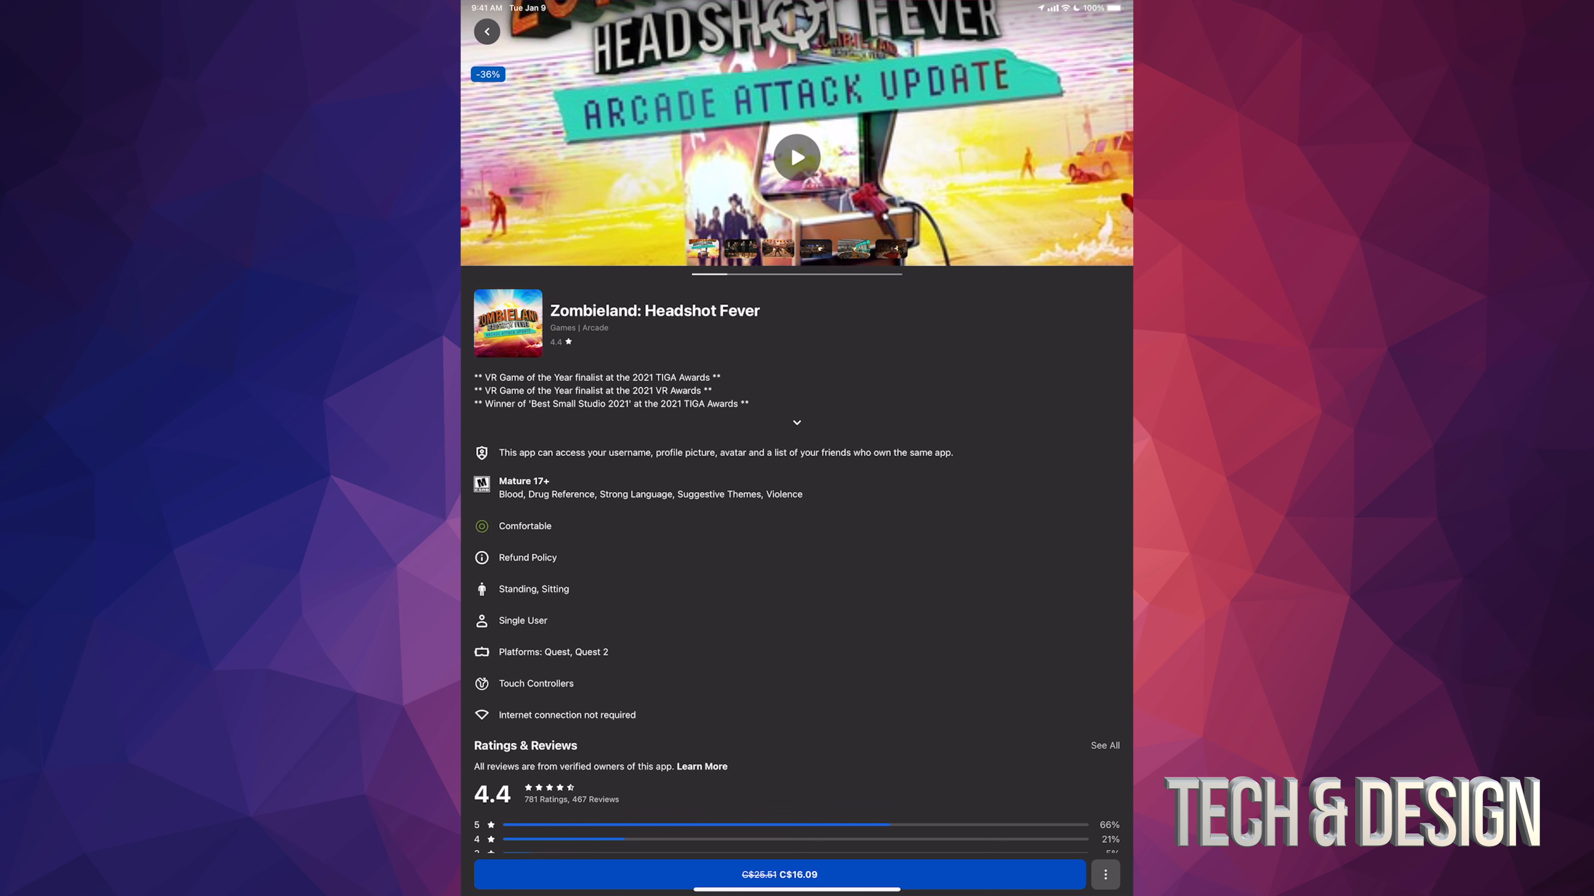
# - Start buying at C$16.09, reaching Confirm Purchase with store credit totalling C$0.00
pyautogui.click(780, 874)
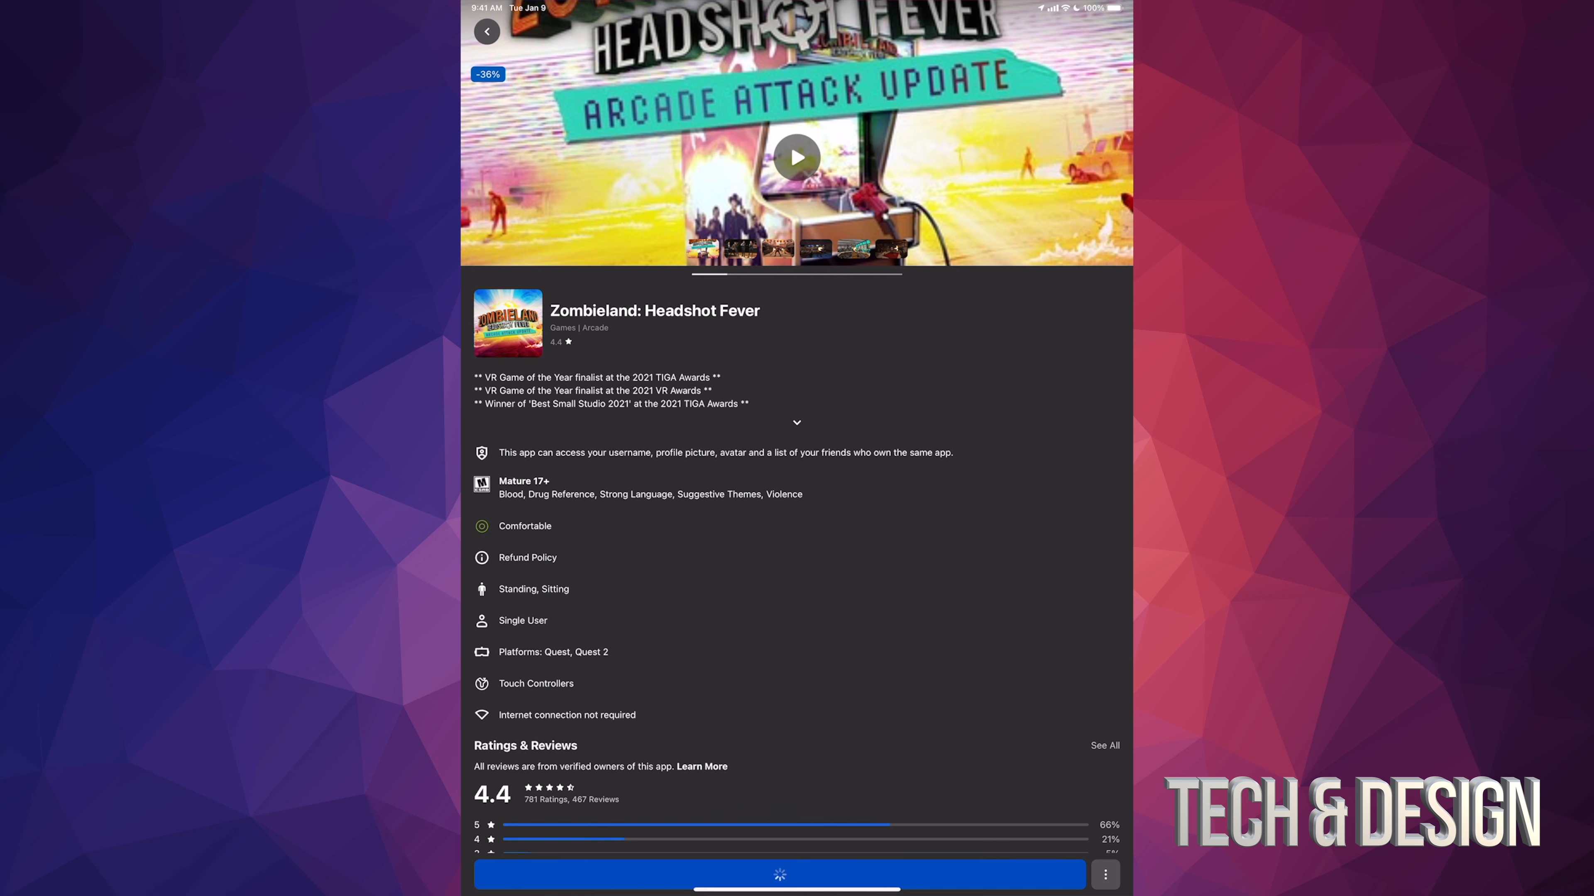
pyautogui.click(779, 874)
pyautogui.write('OCULUS30')
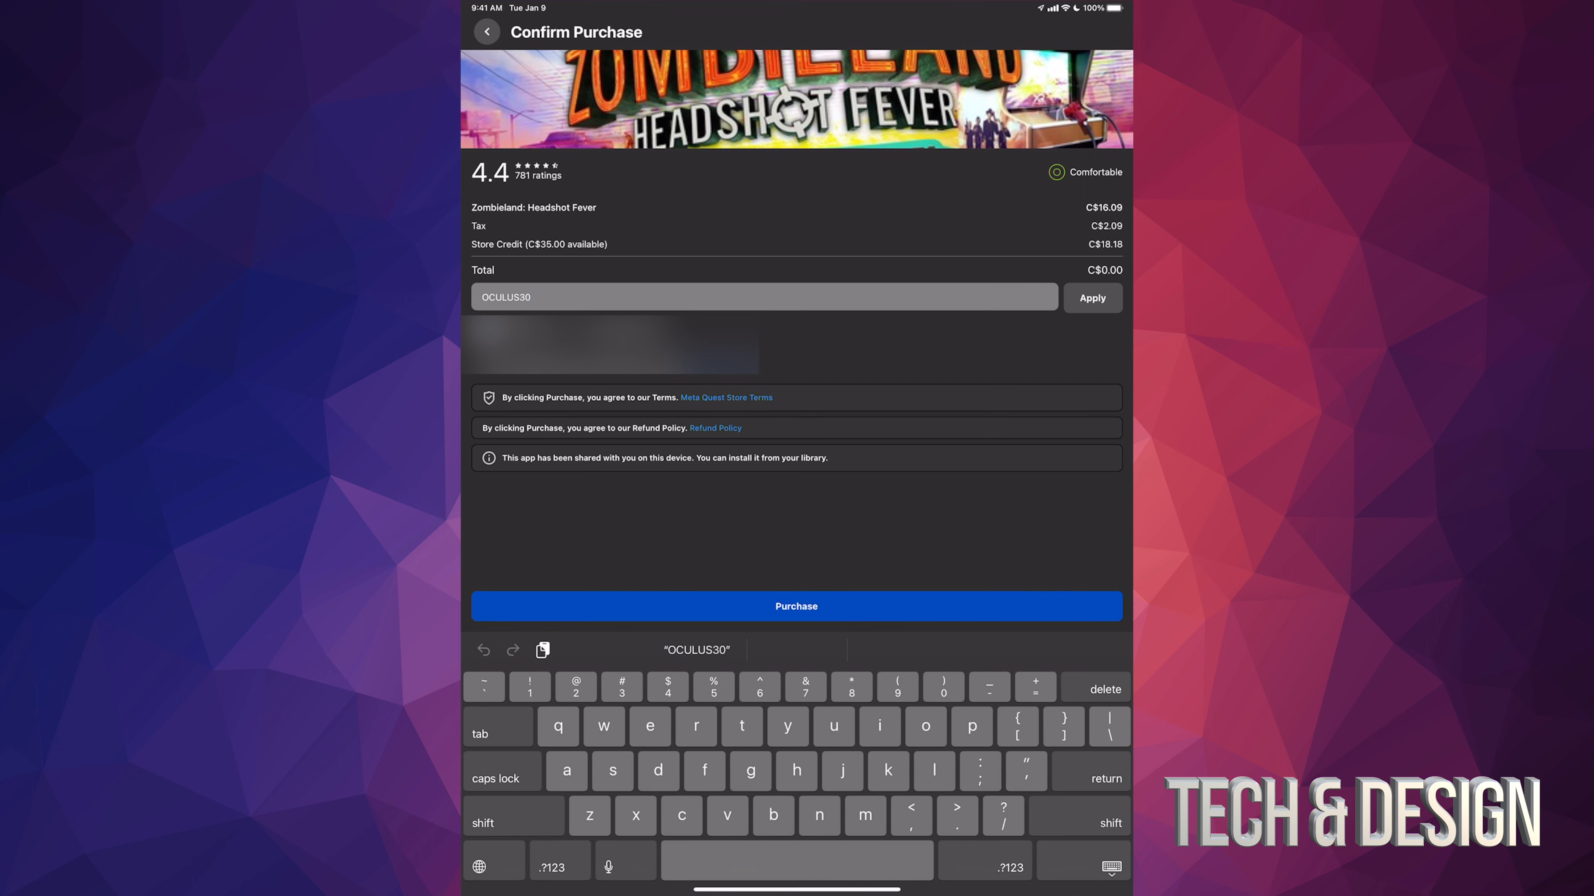
# - Complete the purchase of Zombieland: Headshot Fever for C$0.00 so it is owned
pyautogui.click(1110, 866)
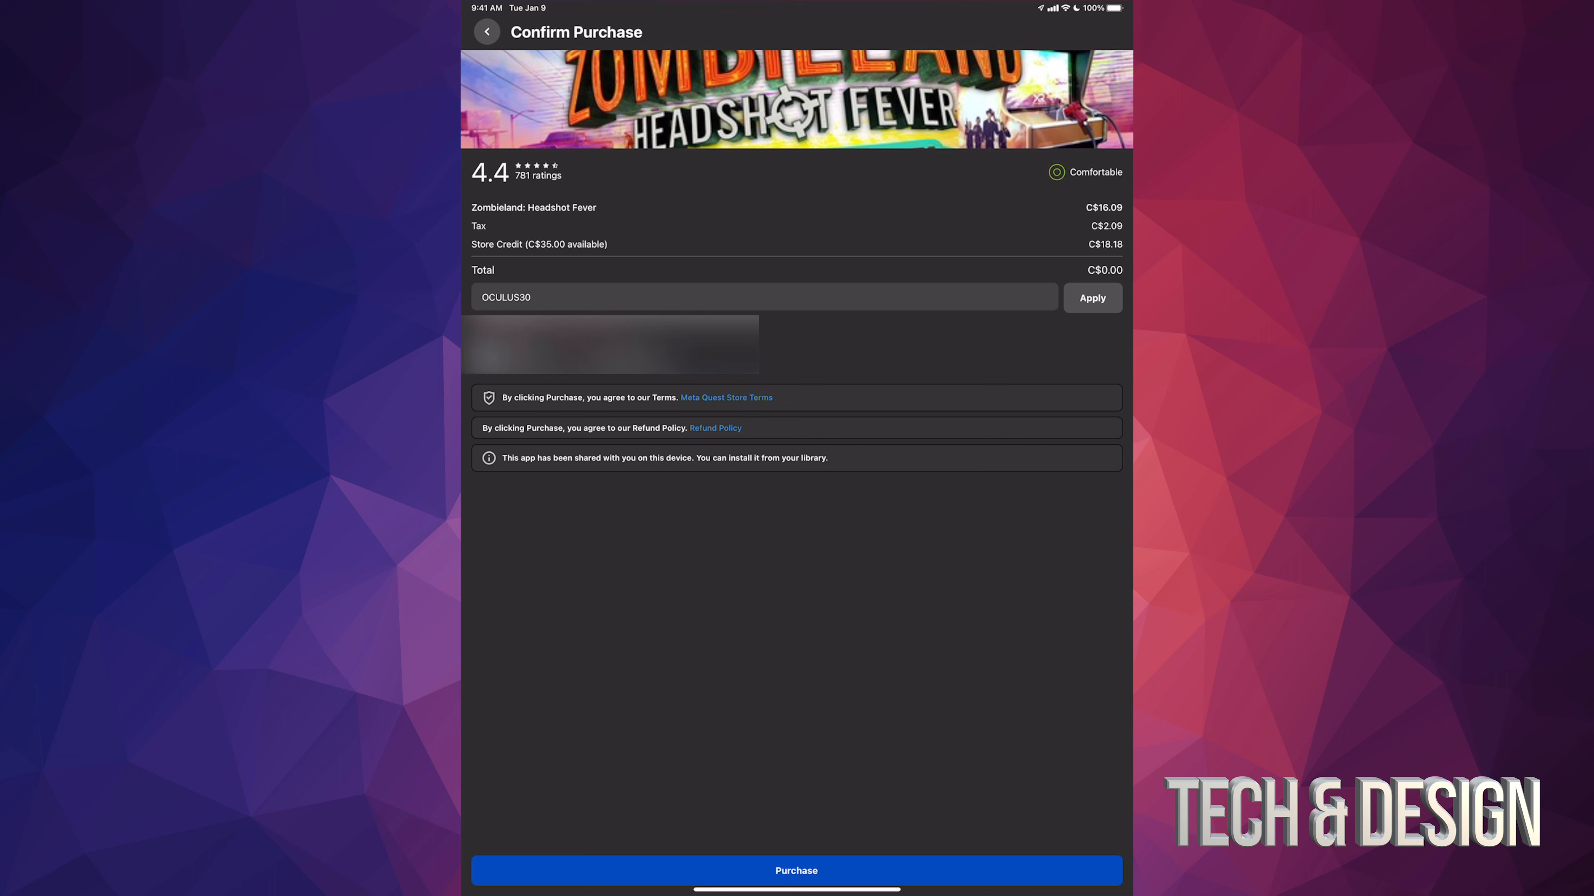
pyautogui.click(487, 31)
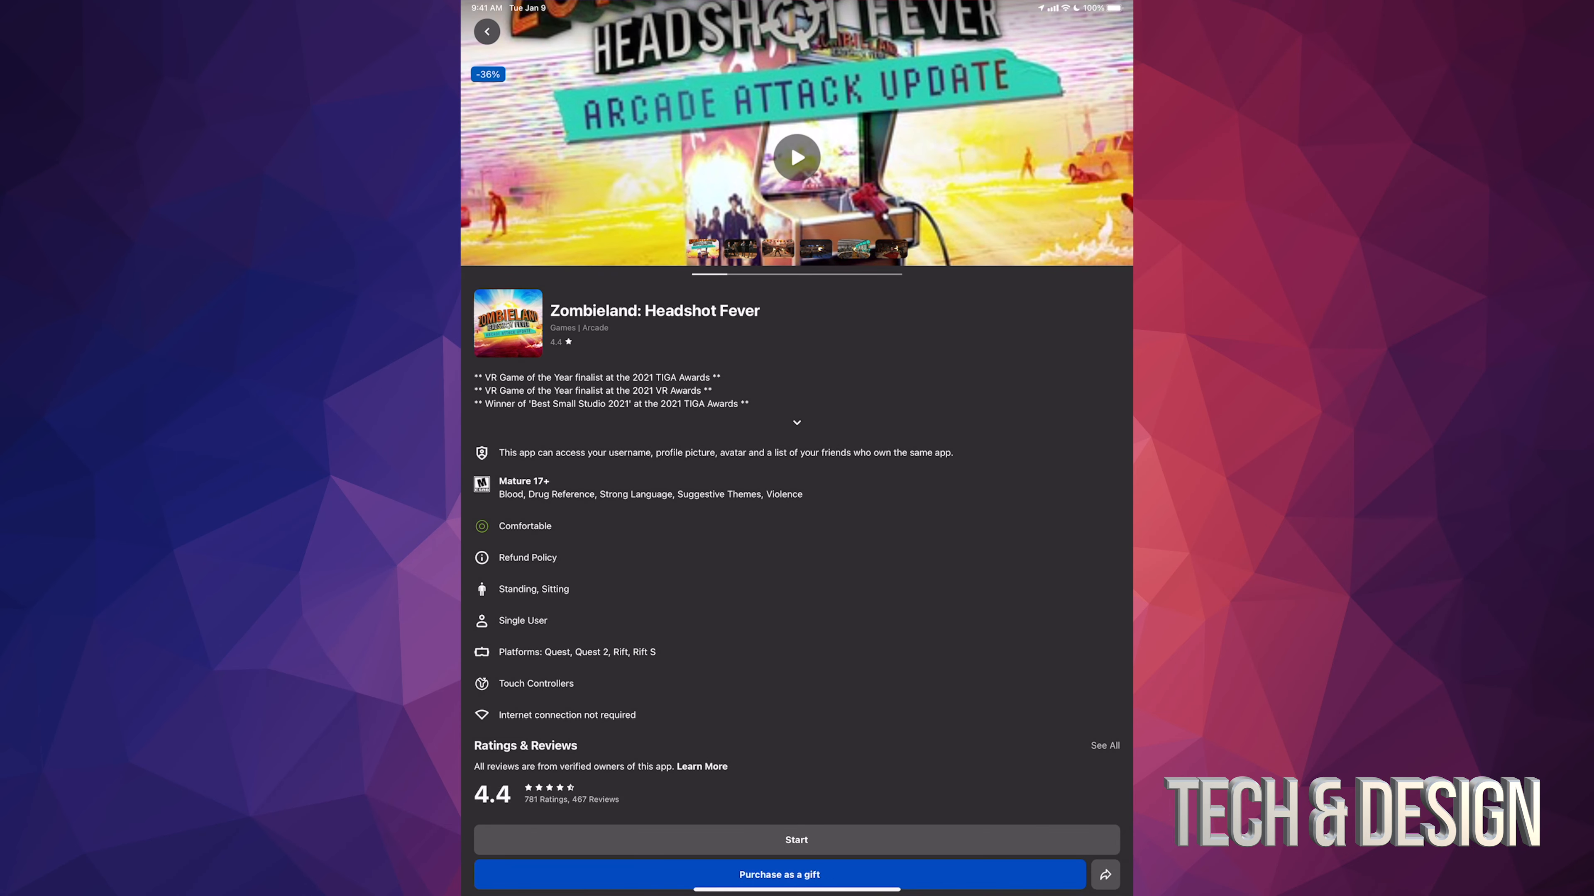